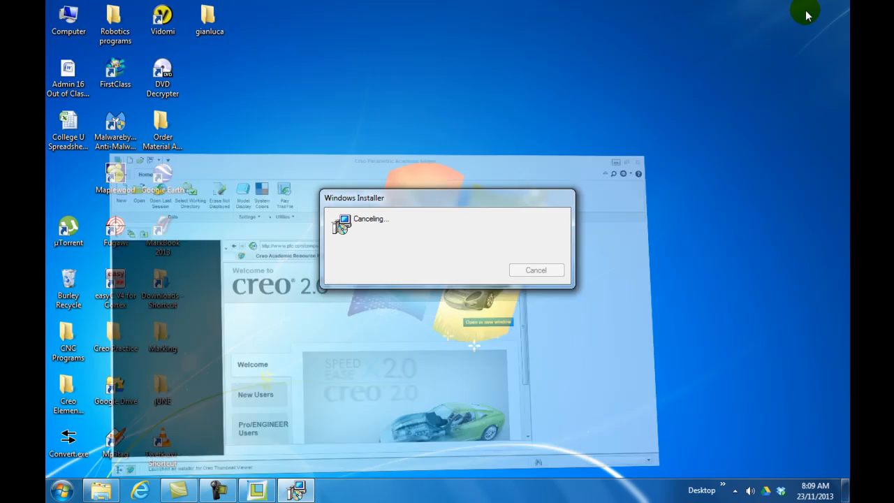
Bring the Creo Parametric start screen to the front after the installer cancels.
{"action": "left_click", "coordinate": [536, 269]}
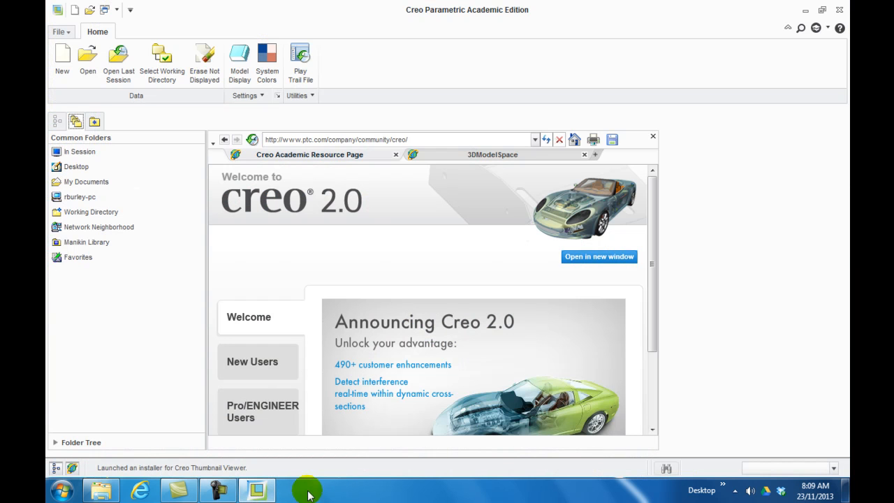
{"action": "mouse_move", "coordinate": [416, 439]}
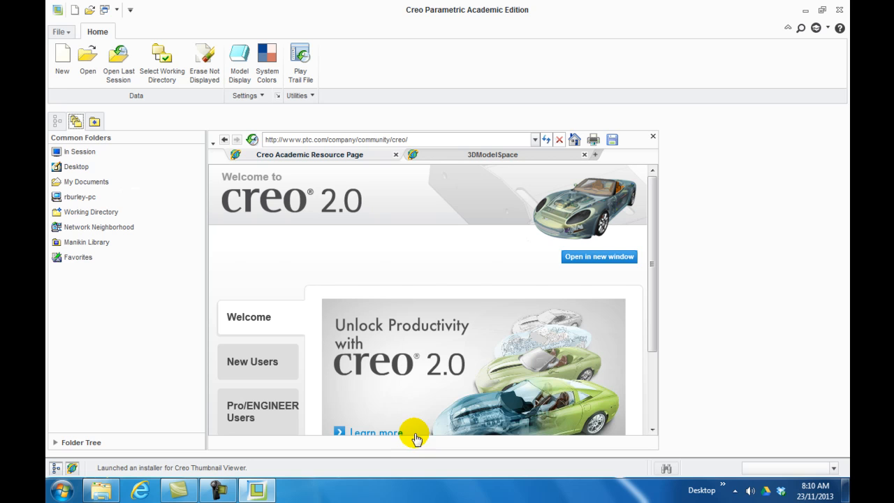
{"action": "mouse_move", "coordinate": [88, 63]}
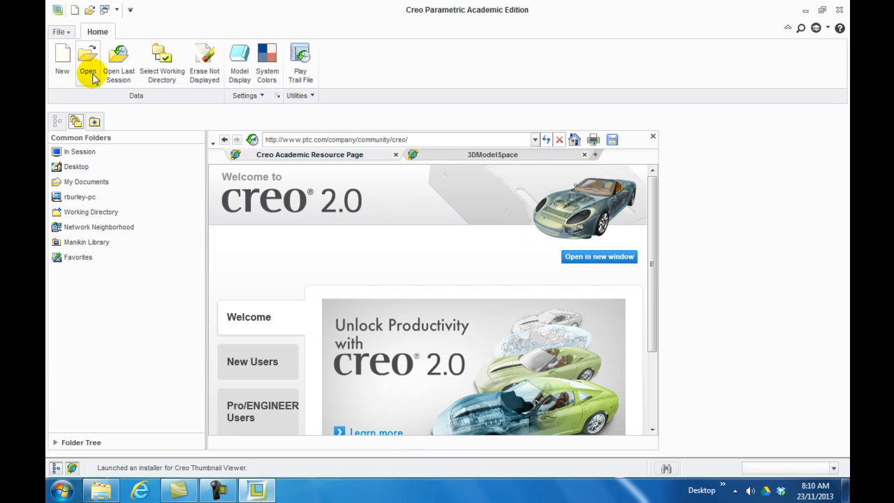
Create new solid part prt0001 and start an Extrude feature.
{"action": "left_click", "coordinate": [62, 62]}
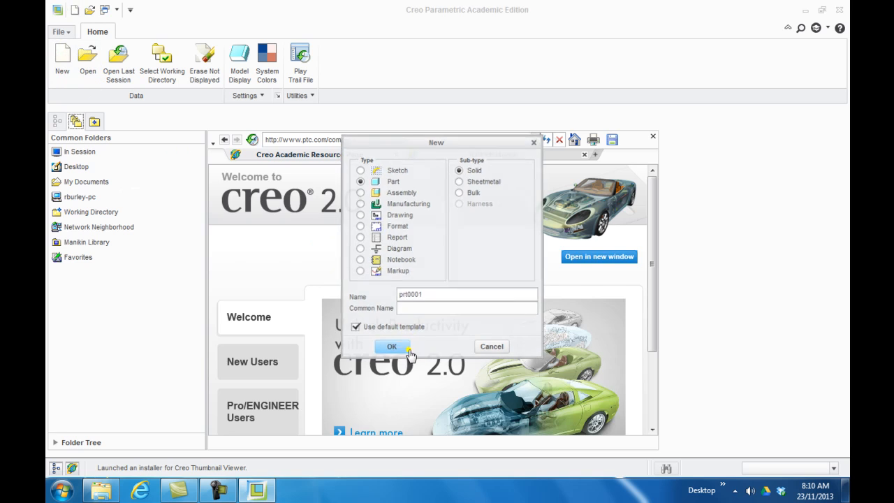
{"action": "left_click", "coordinate": [391, 347]}
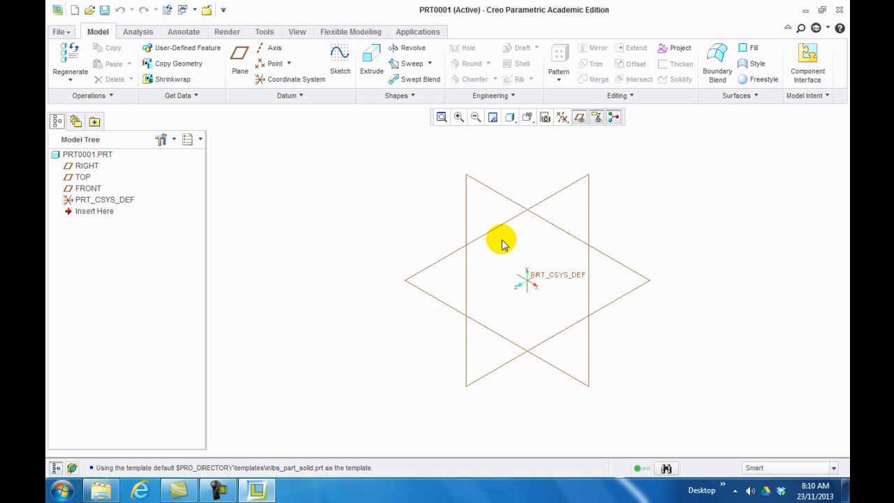
{"action": "left_click", "coordinate": [371, 63]}
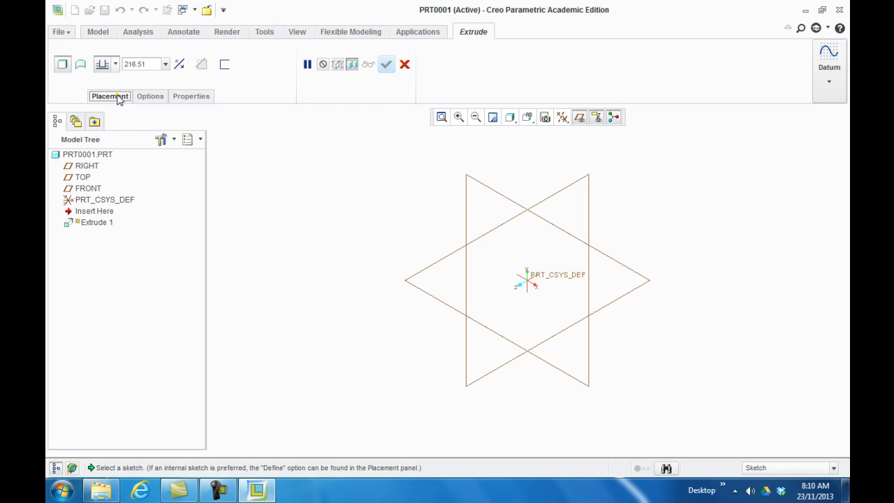
Sketch a rectangle on a datum plane and extrude it 6 mm deep as Extrude 1.
{"action": "left_click", "coordinate": [110, 96]}
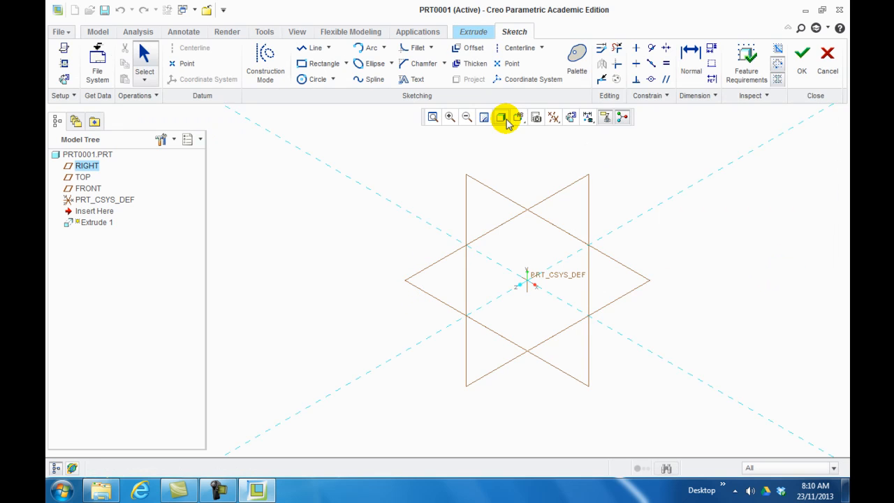
{"action": "mouse_move", "coordinate": [712, 66]}
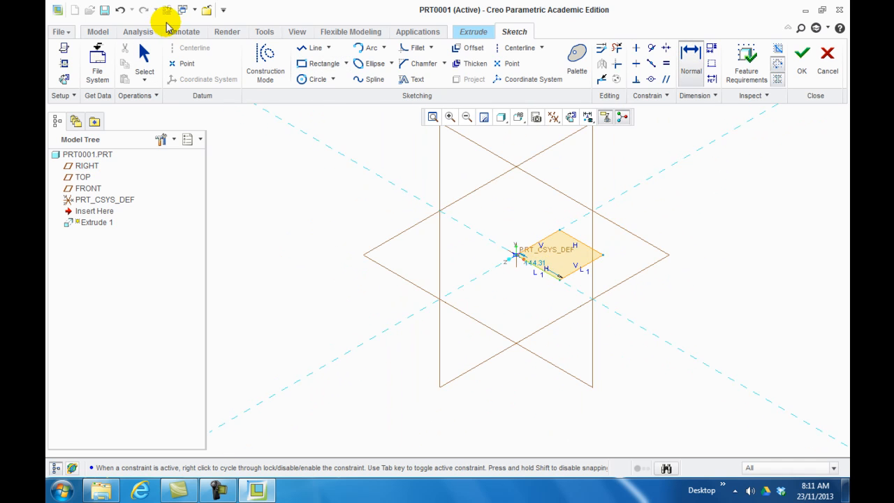
{"action": "left_click", "coordinate": [322, 63]}
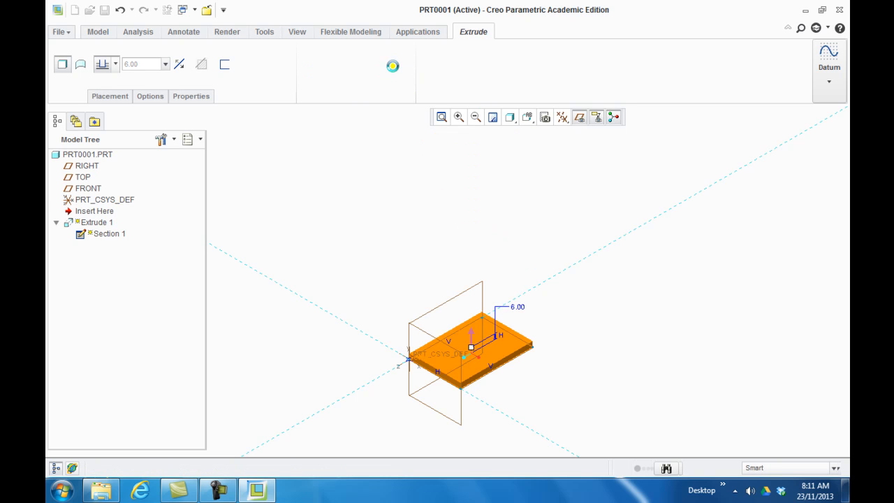
{"action": "left_click", "coordinate": [392, 65]}
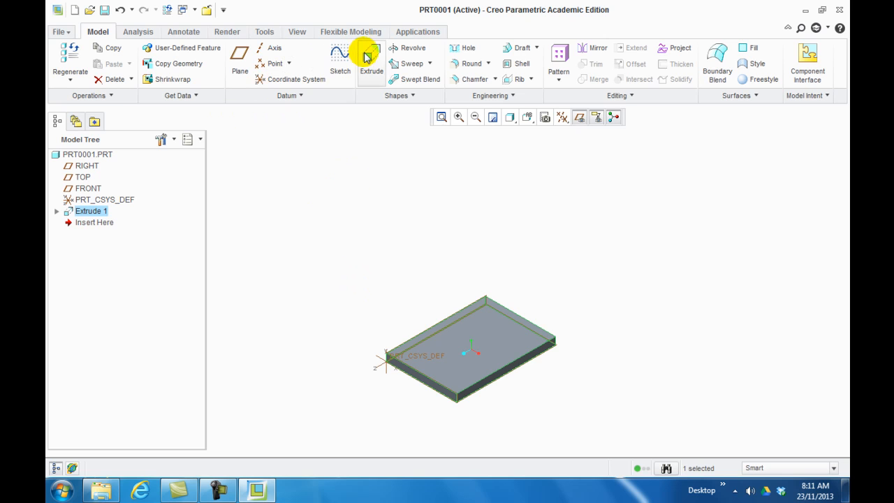
Start Extrude 2 sketched on the plate top and pick s2d0002.sec from the gianluca folder.
{"action": "left_click", "coordinate": [371, 59]}
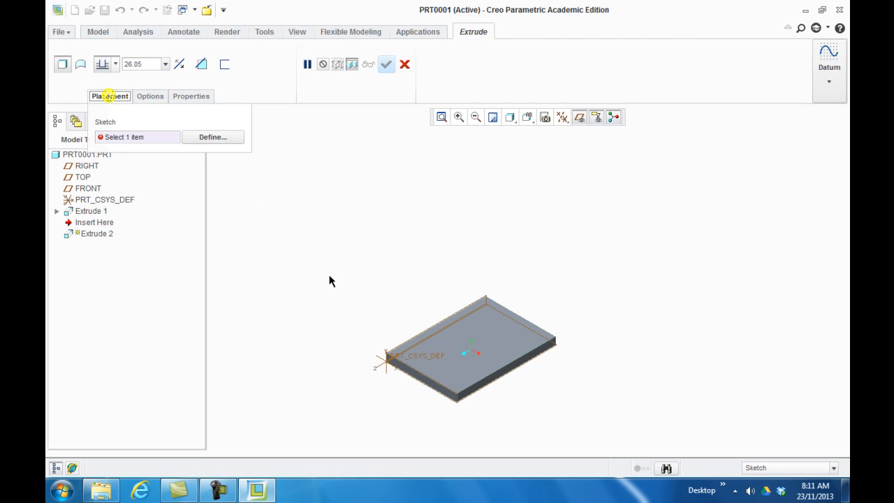
{"action": "left_click", "coordinate": [212, 137]}
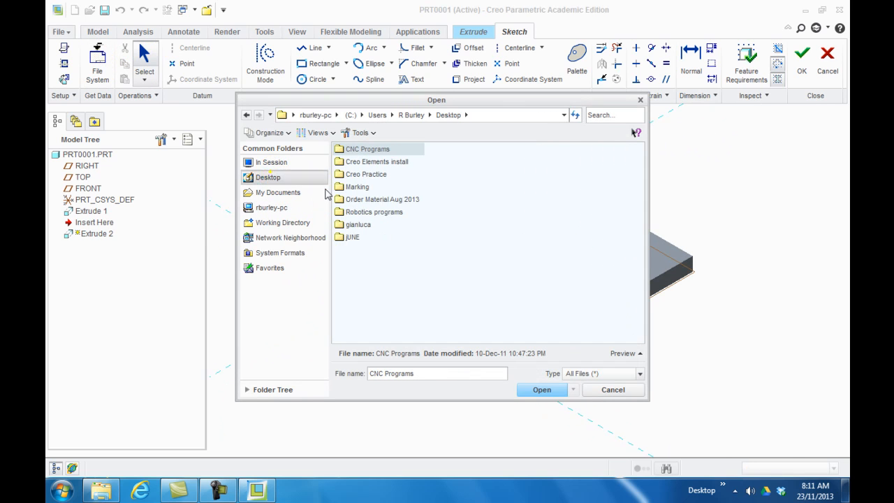
{"action": "double_click", "coordinate": [358, 224]}
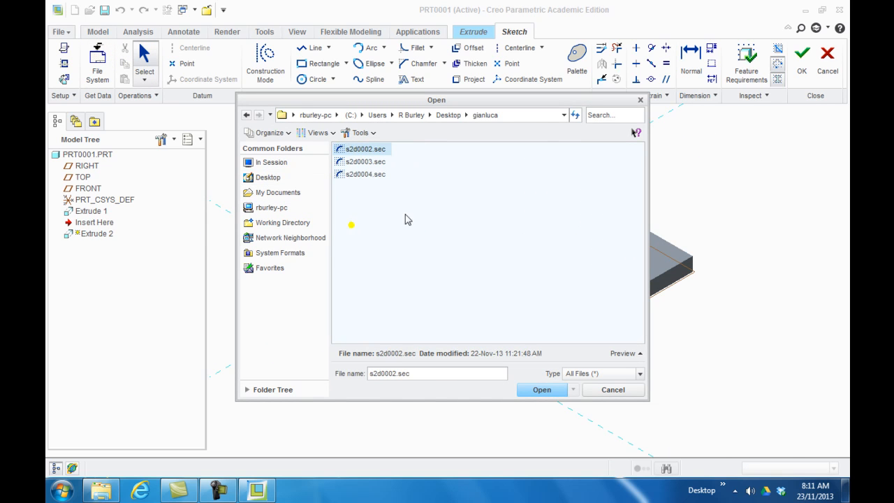
{"action": "left_click", "coordinate": [541, 389]}
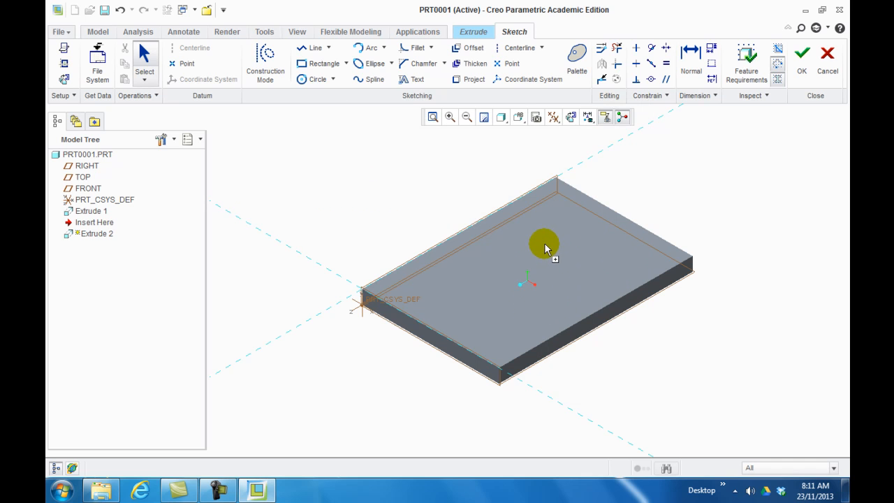
Place the imported crest on the plate, view it FRONT with No Hidden, and accept scale 0.785876.
{"action": "left_click", "coordinate": [519, 116]}
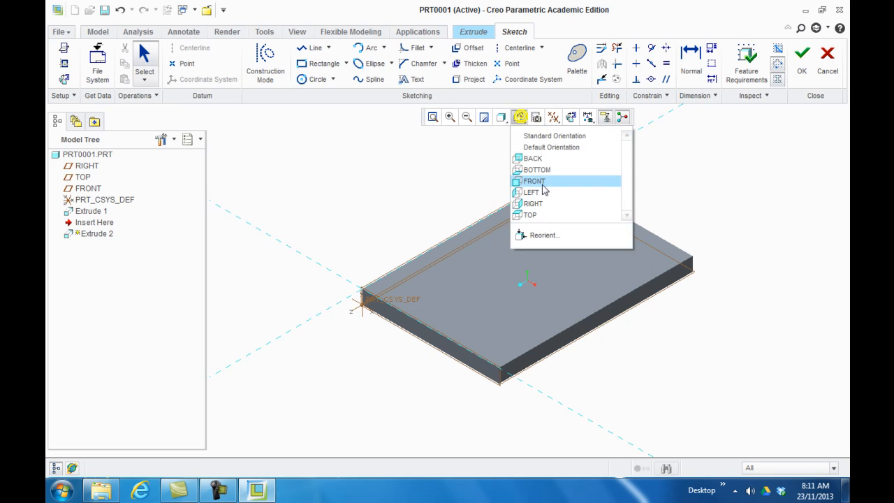
{"action": "left_click", "coordinate": [534, 181]}
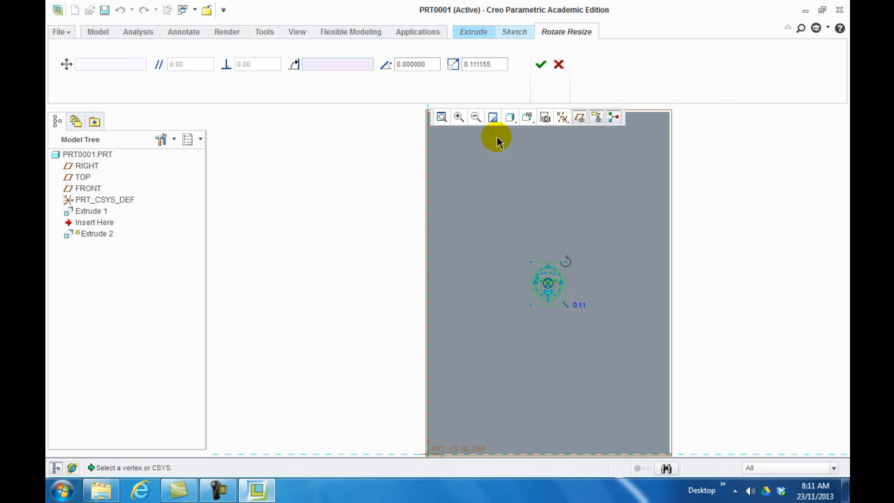
{"action": "left_click", "coordinate": [509, 116]}
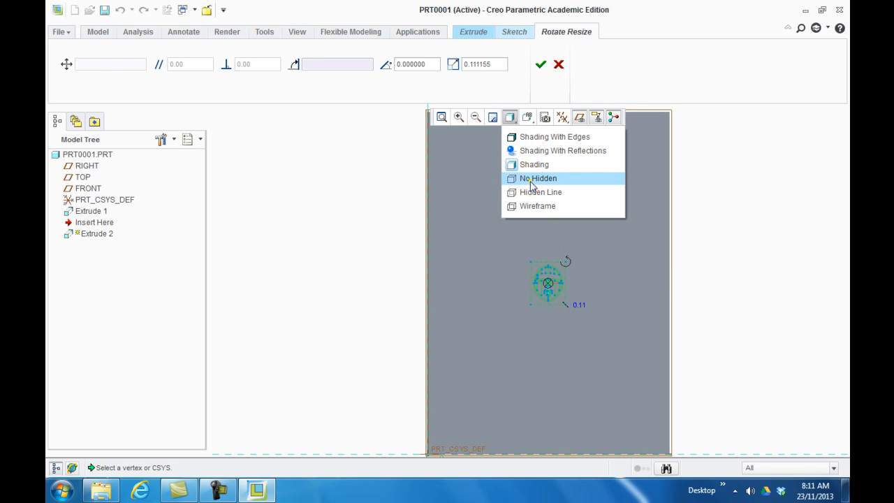
{"action": "left_click", "coordinate": [538, 178]}
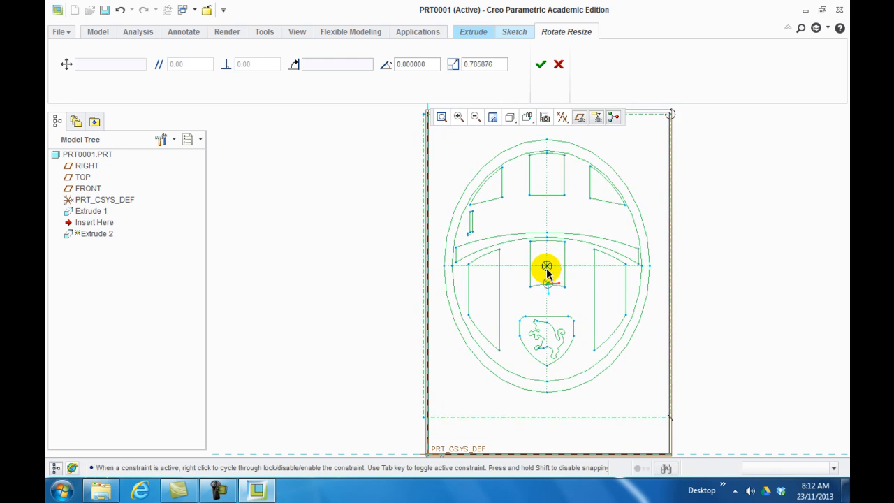
{"action": "left_click", "coordinate": [540, 64]}
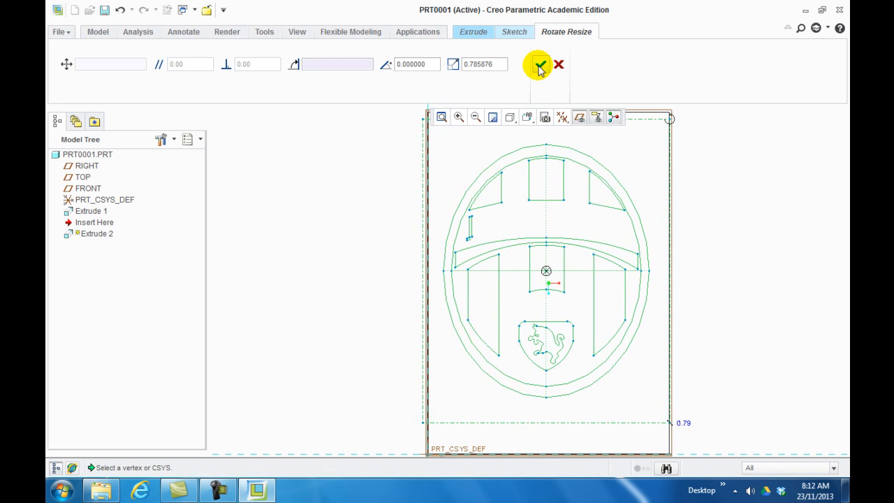
{"action": "left_click", "coordinate": [539, 64]}
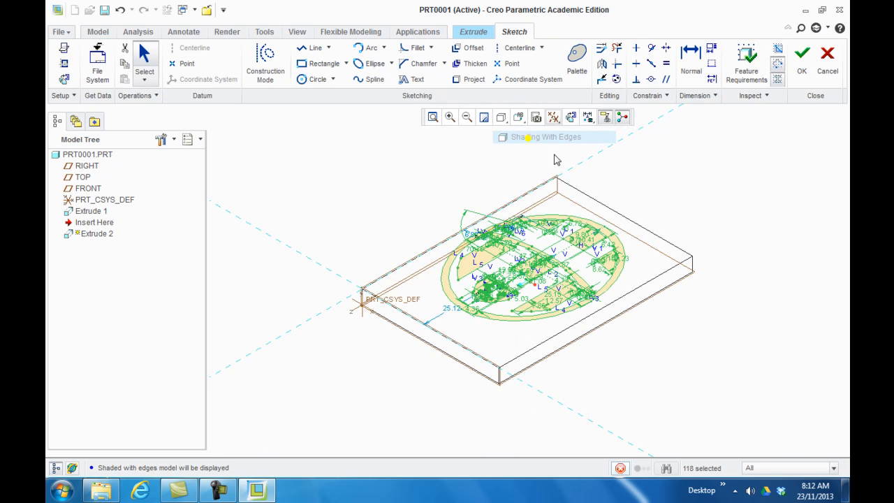
Exit the crest sketch with Shading With Edges, lower the relief depth and complete Extrude 2.
{"action": "left_click", "coordinate": [802, 53]}
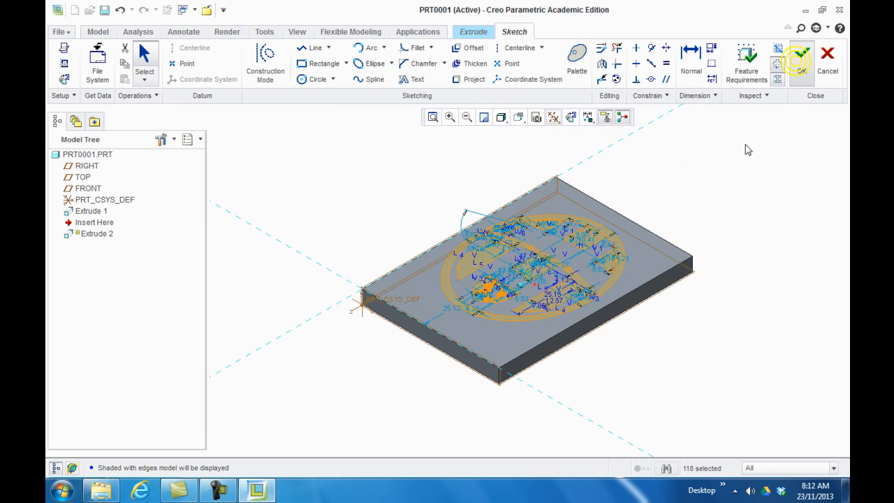
{"action": "left_click", "coordinate": [801, 55]}
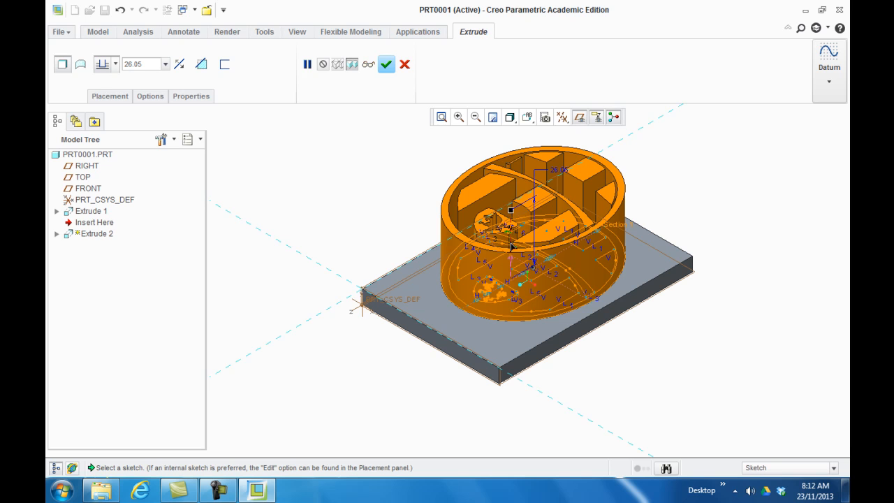
{"action": "left_click", "coordinate": [386, 64]}
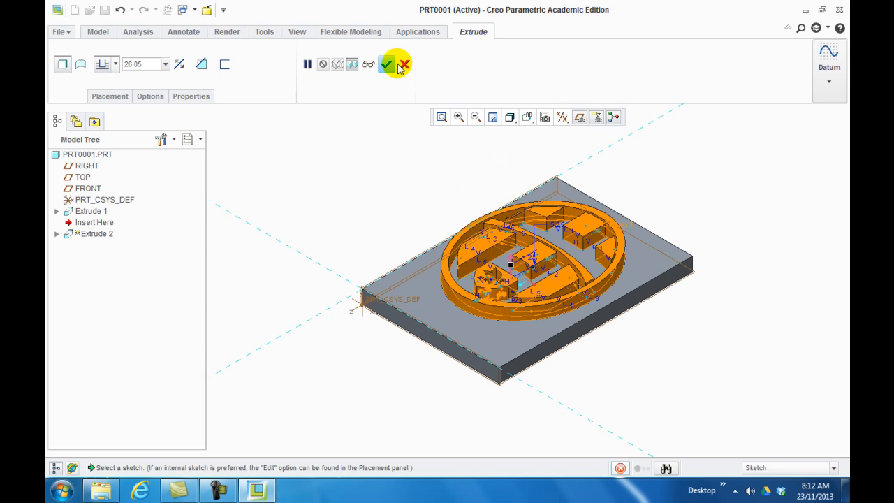
{"action": "left_click", "coordinate": [387, 64]}
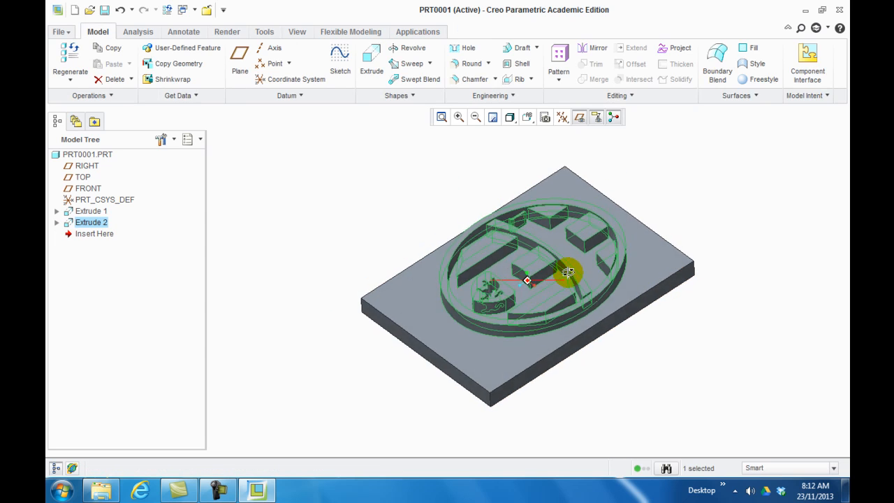
{"action": "left_click_drag", "start_coordinate": [569, 273], "coordinate": [569, 289]}
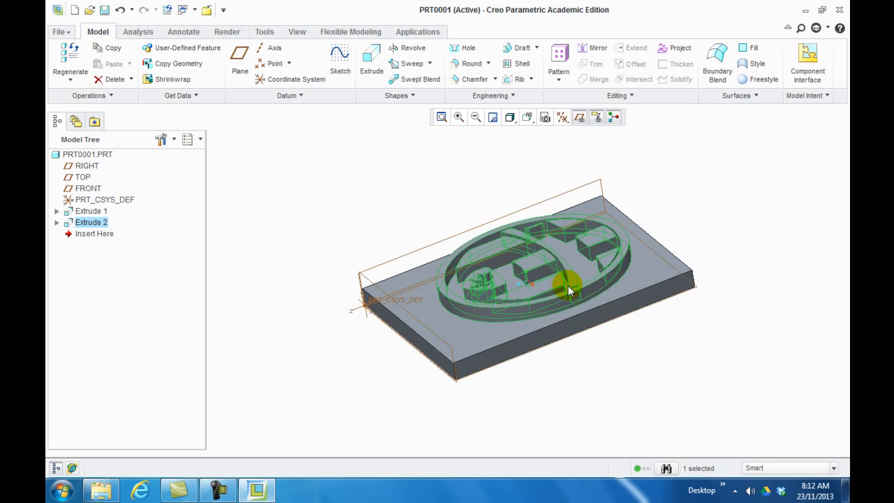